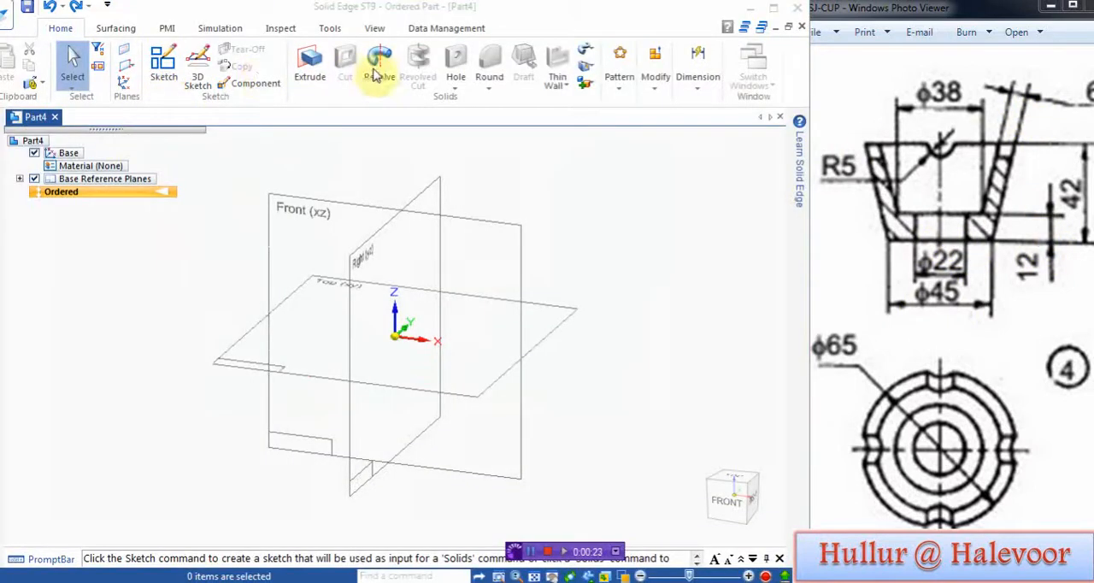
Start a Revolve feature to build the cup from a profile on the Front plane
click(379, 65)
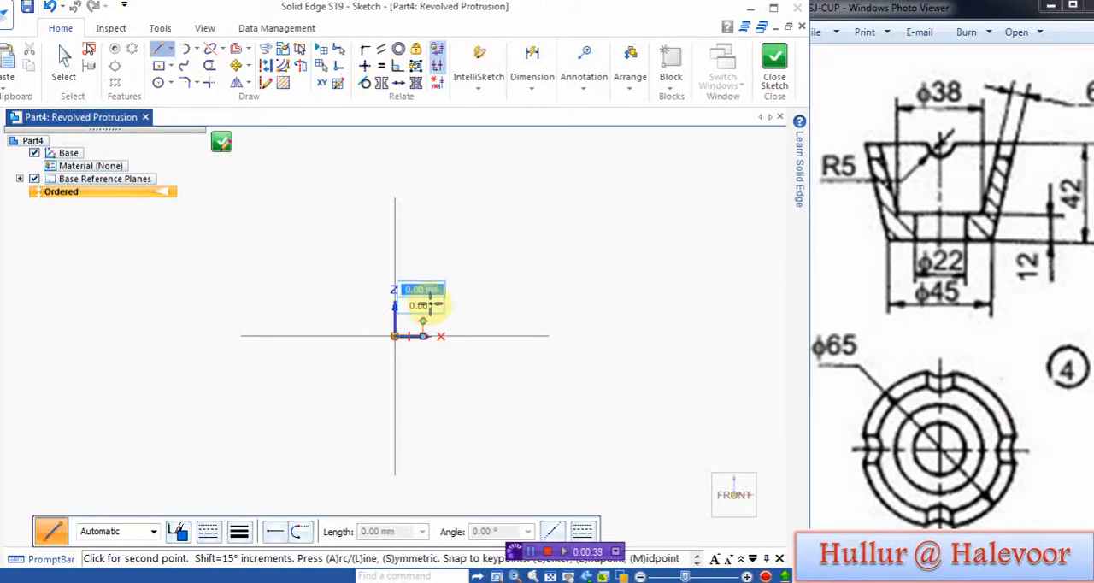
Draw the open cup profile: an 11 mm base line from the origin, a slanted side and a top line
click(393, 335)
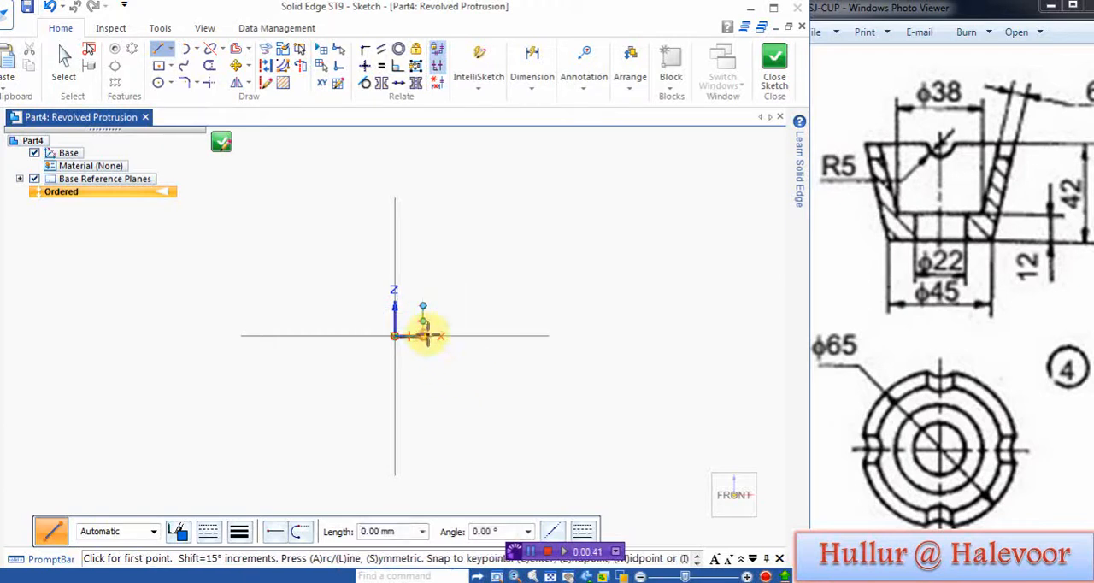
click(393, 337)
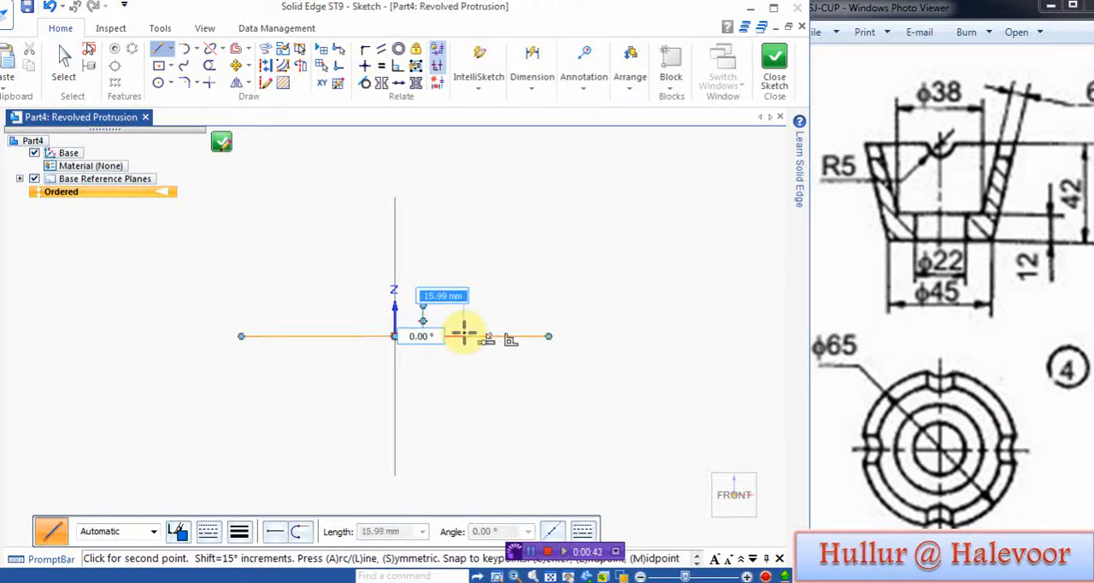
text(11.)
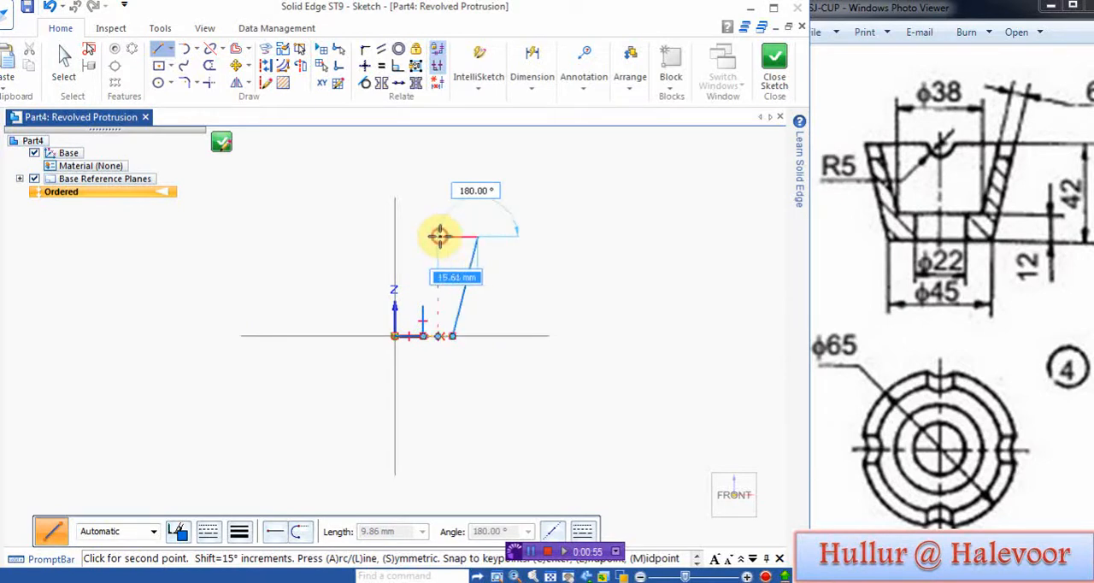
click(441, 236)
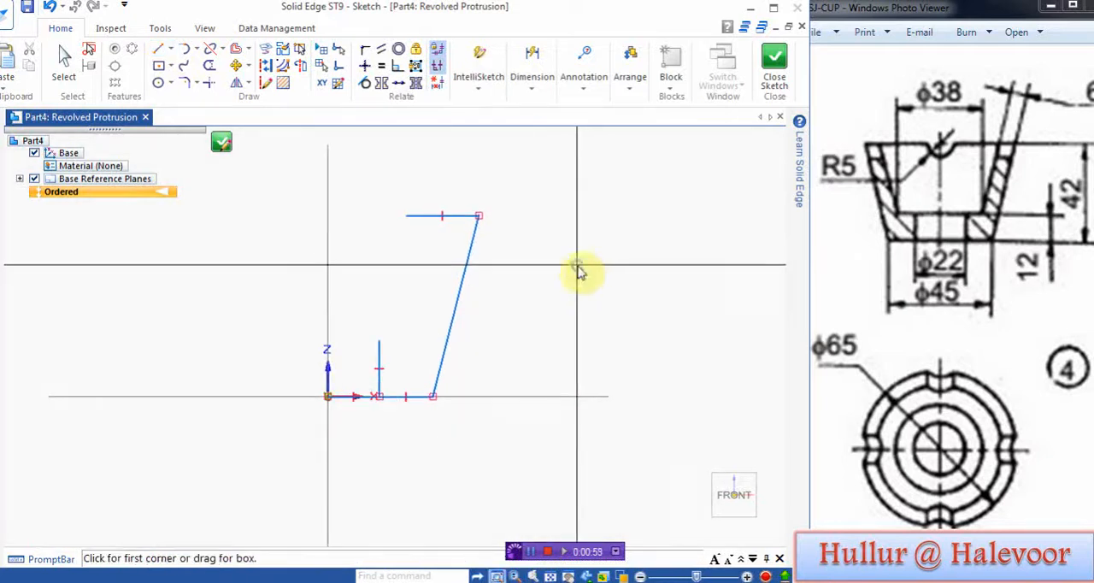
click(158, 47)
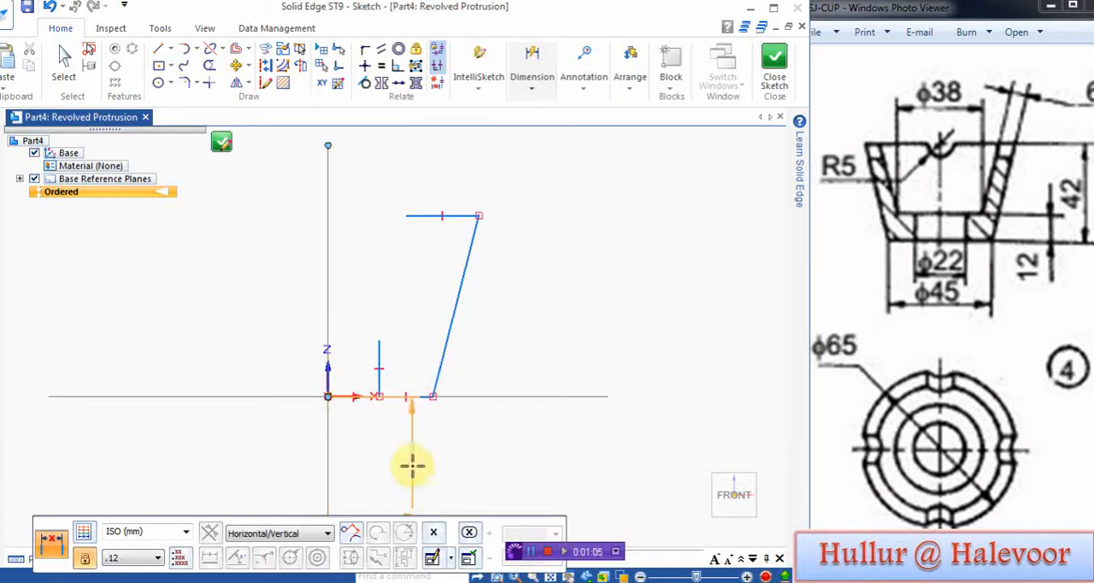
Dimension the profile with 11 and 22.5 at the base, 32.5 at the top and 42 height
click(454, 306)
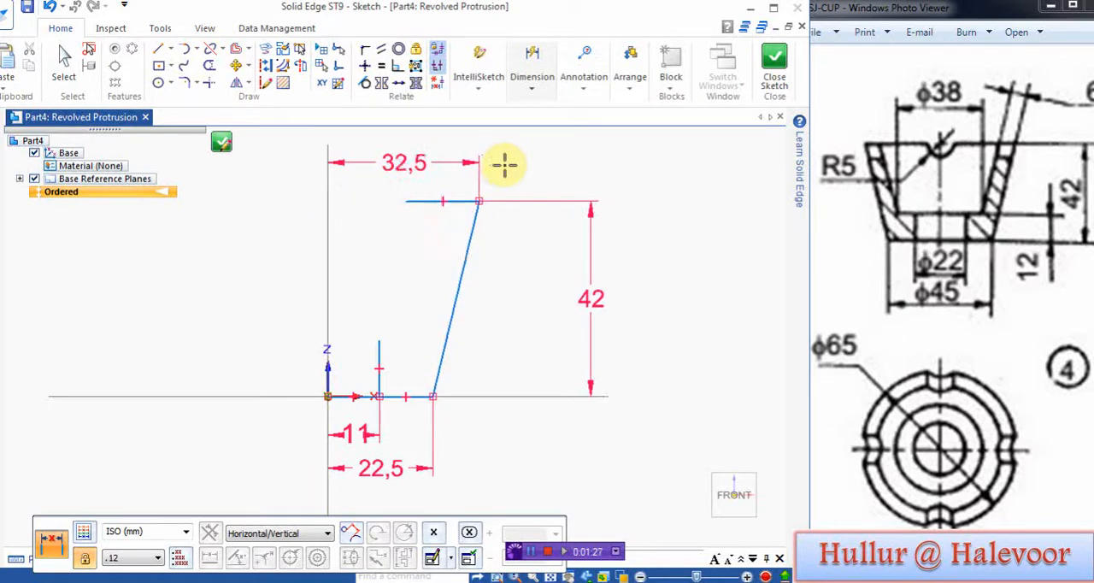
mouse_move(958, 300)
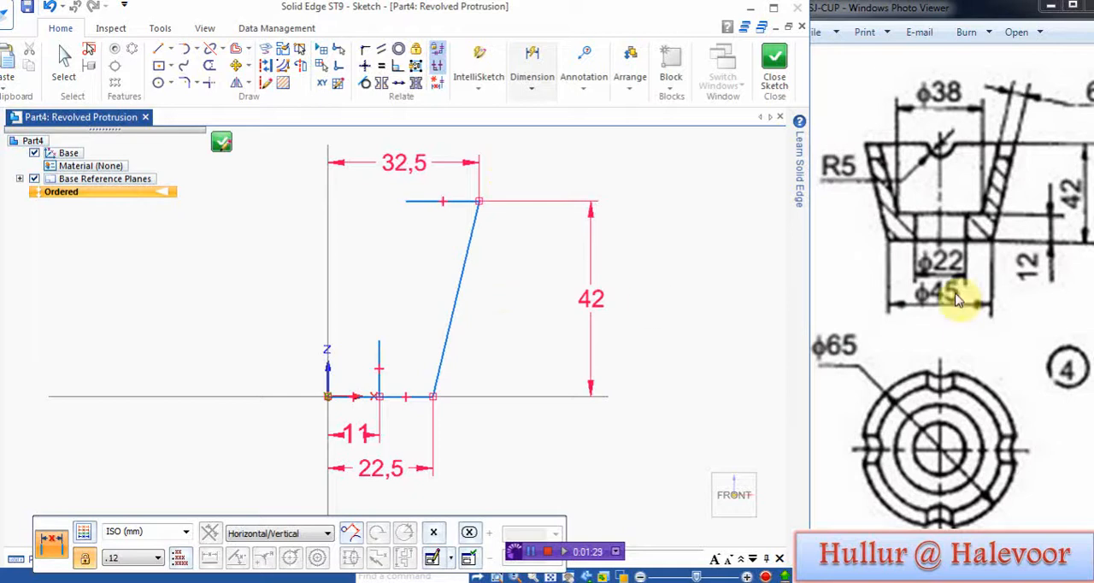
mouse_move(1017, 187)
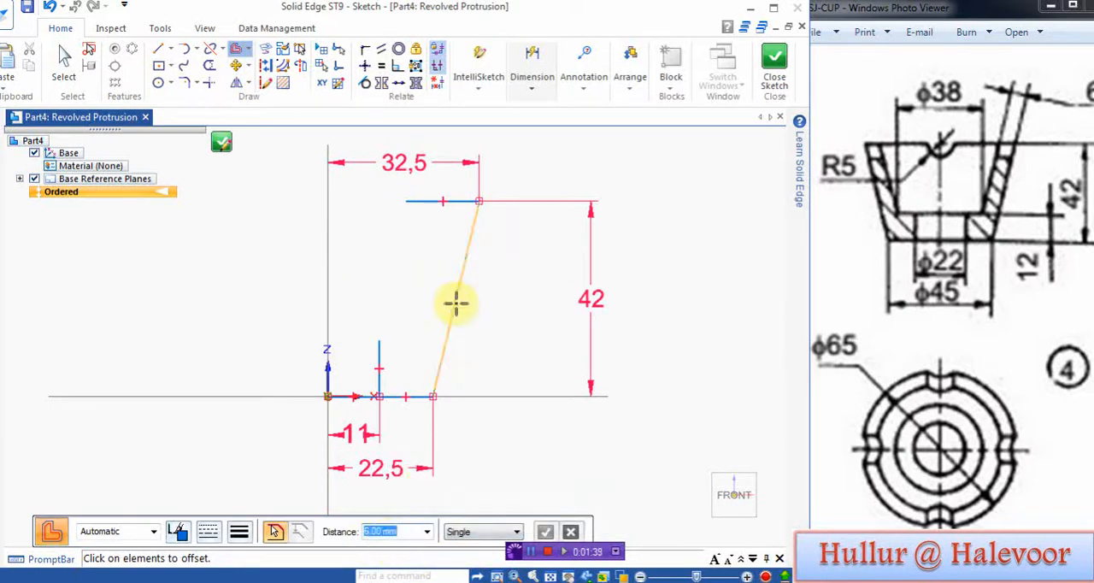
Offset the slanted side by 6 mm to form the cup wall thickness
click(453, 304)
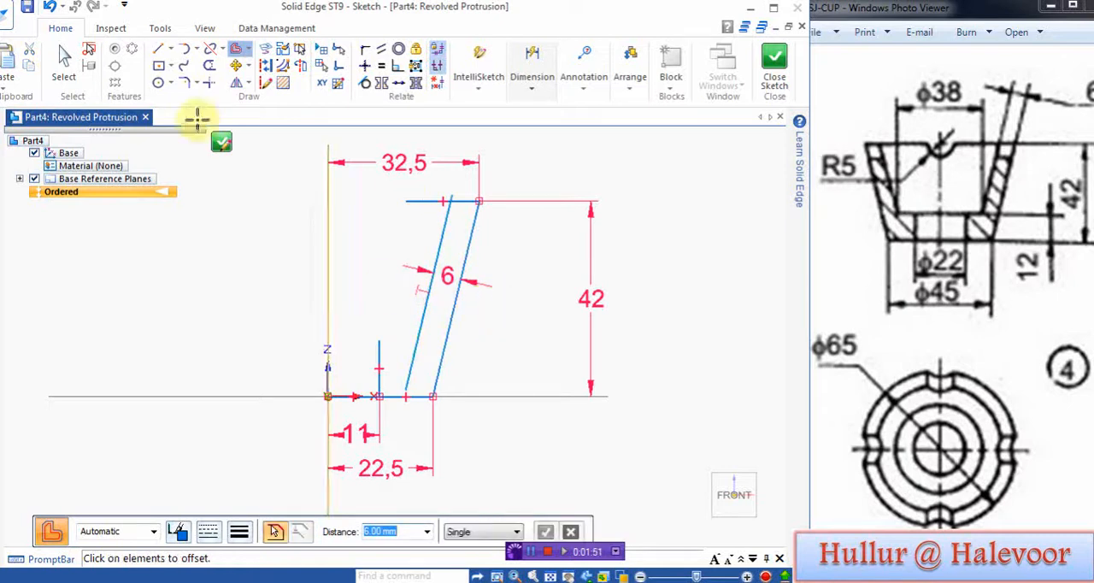
click(161, 48)
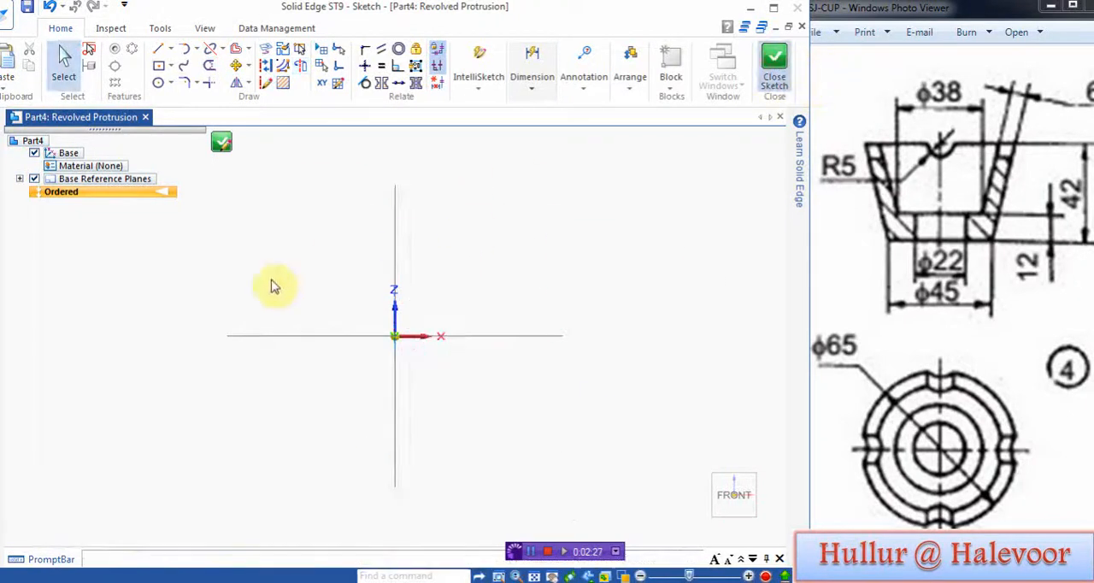
Close the sketch and revolve the profile into the conical cup, Protrusion 1
click(772, 65)
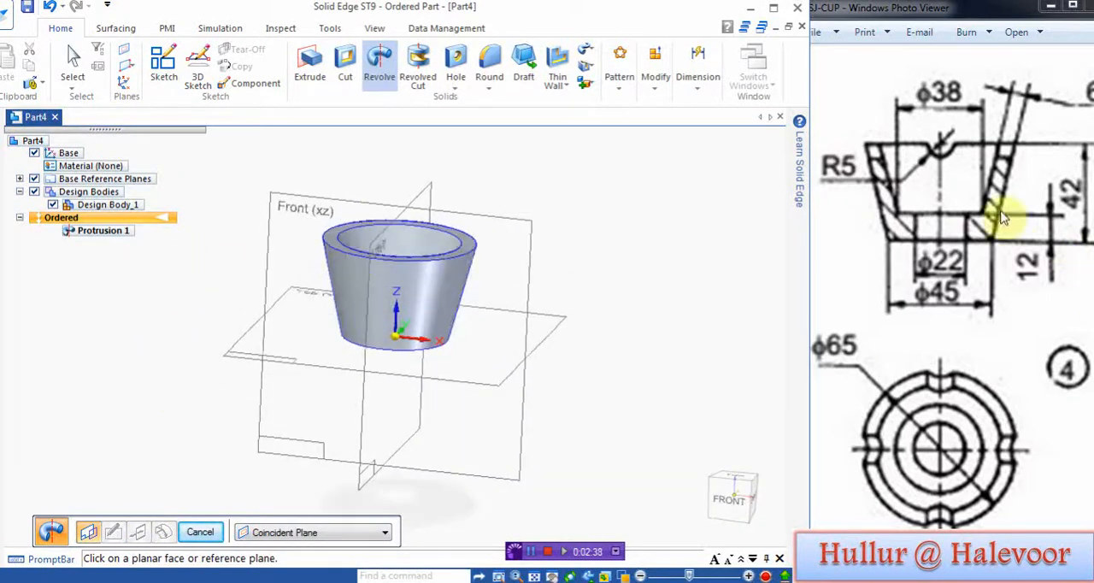
mouse_move(944, 144)
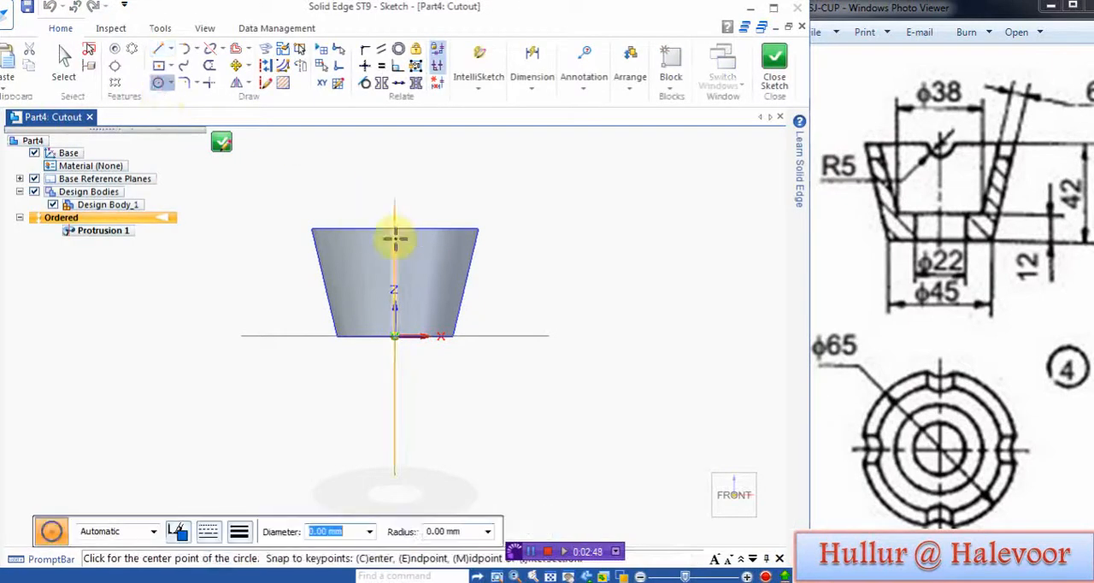
Cut a Ø10 mm circular notch centred on the top rim through the cup, Cutout 1
click(388, 221)
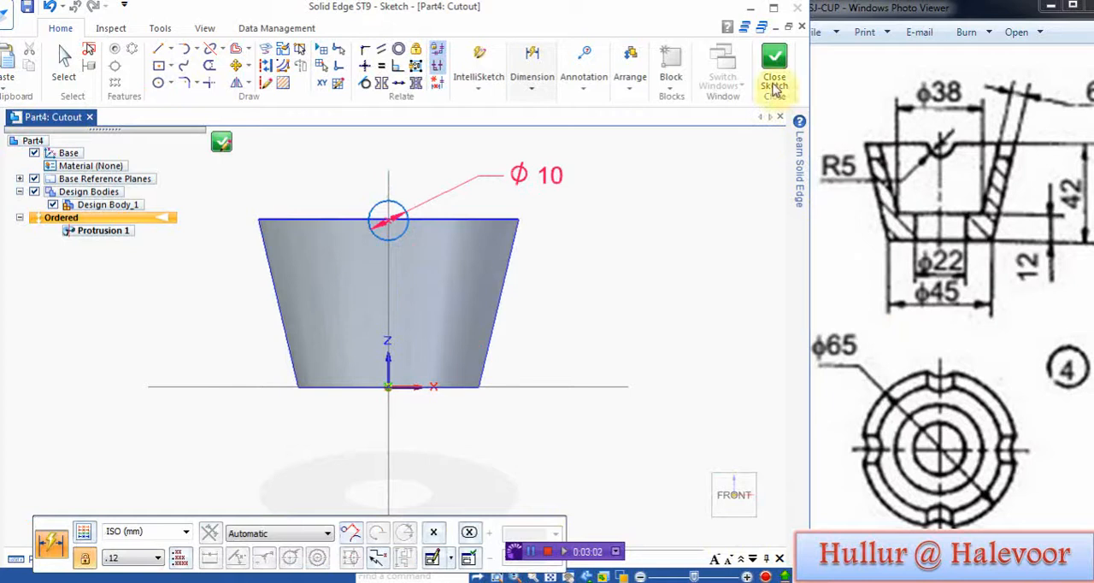
click(773, 65)
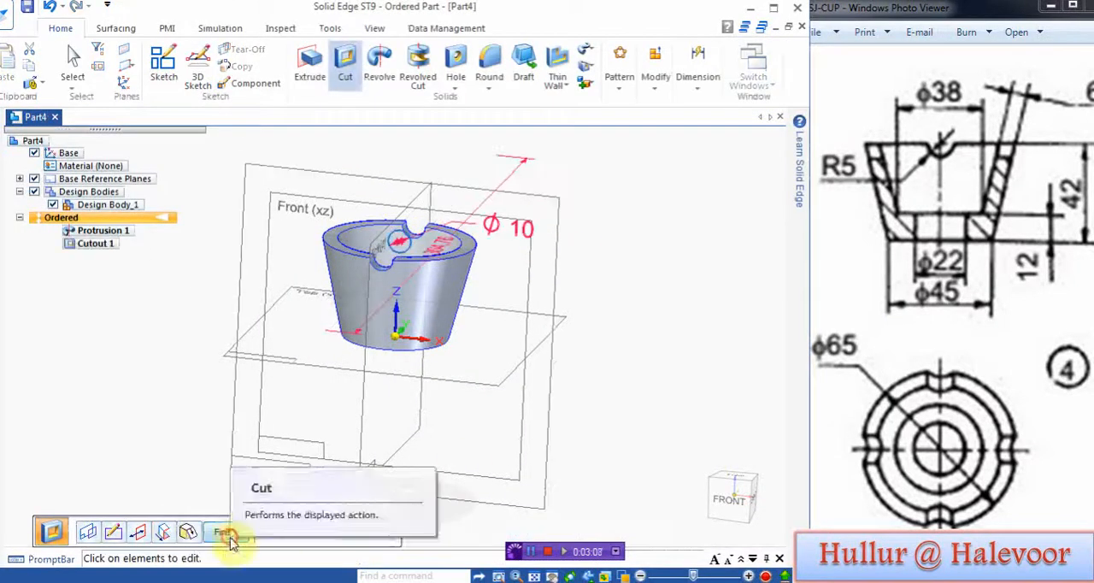
click(345, 65)
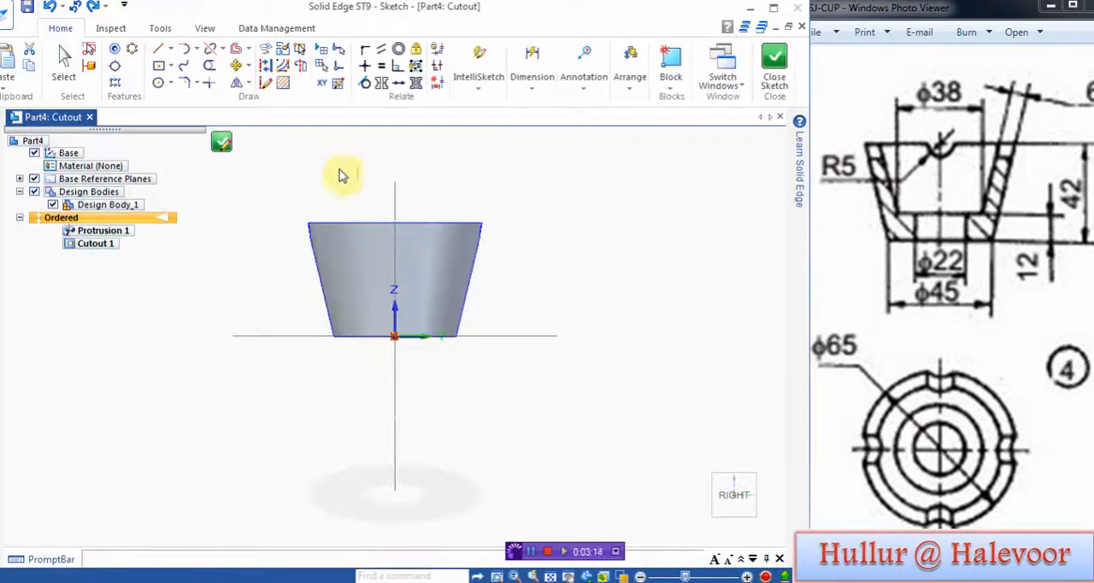
Cut a second Ø10 mm rim notch with symmetric extent, Cutout 2, giving four notches
click(160, 48)
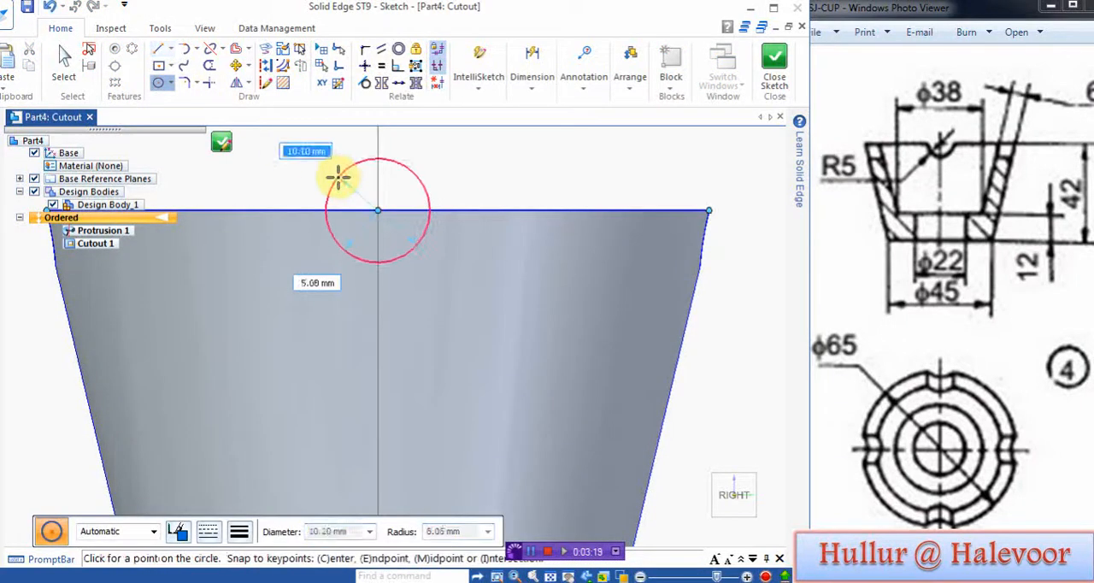
click(378, 212)
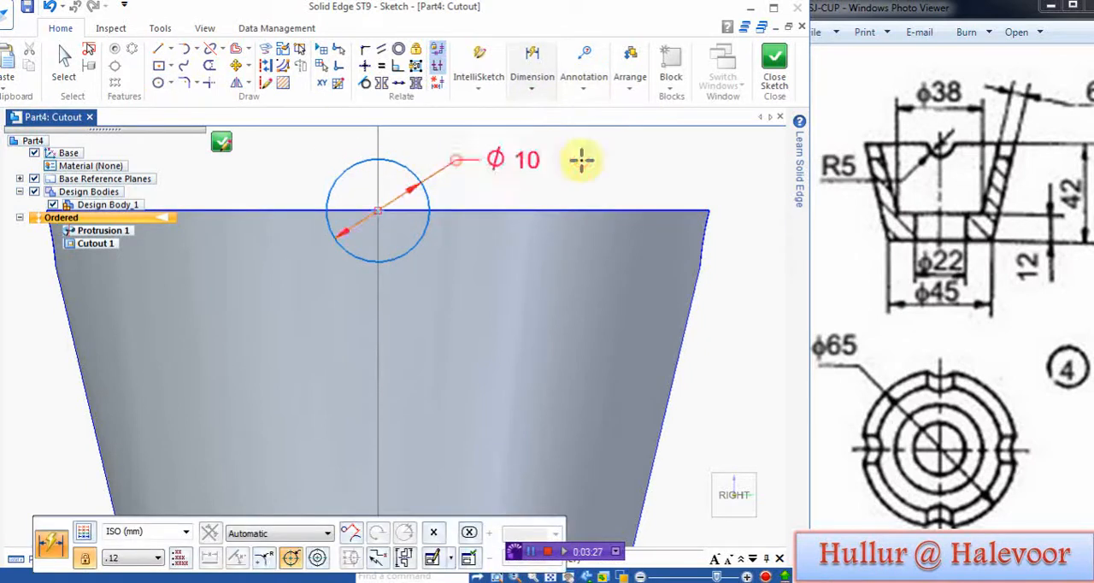
click(773, 60)
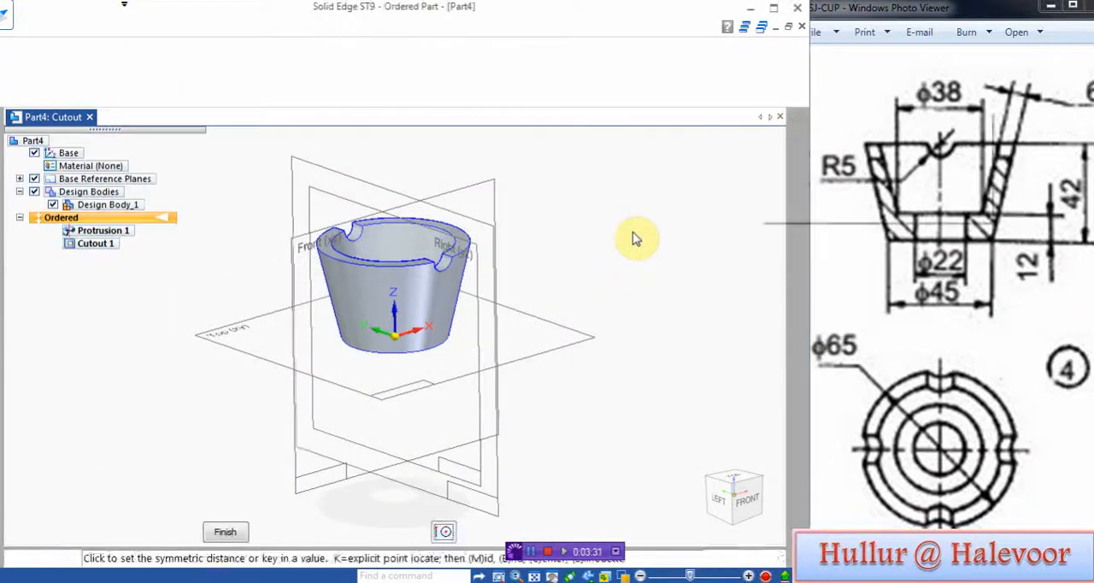
click(226, 532)
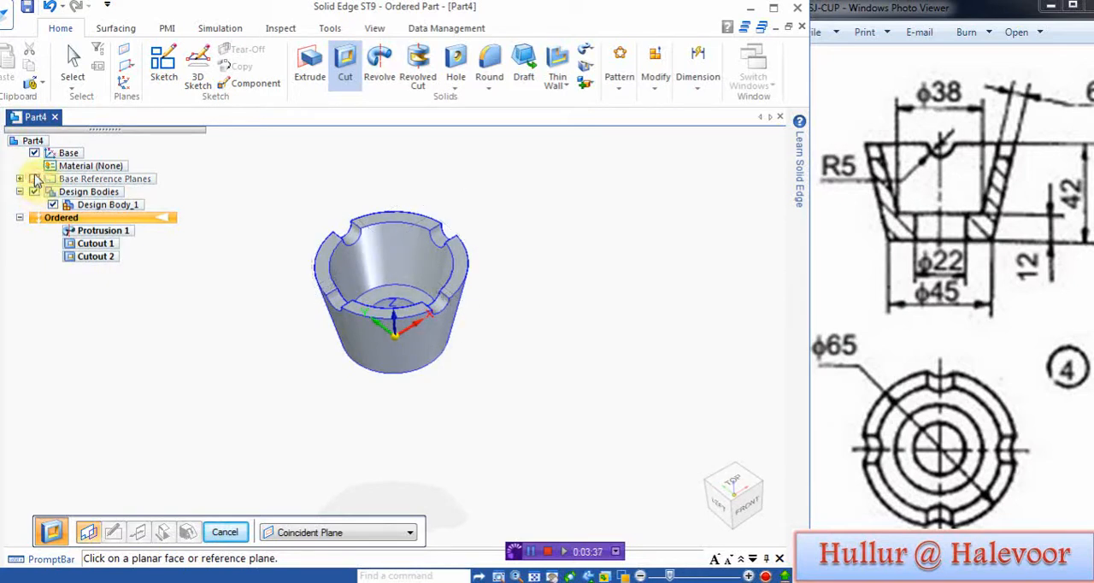
drag(393, 291, 230, 391)
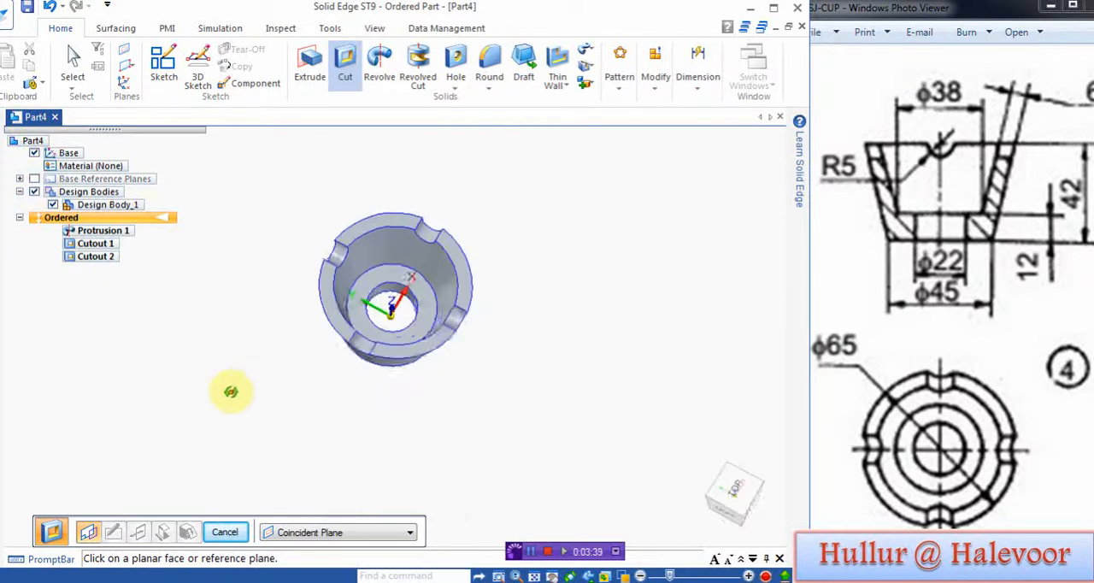